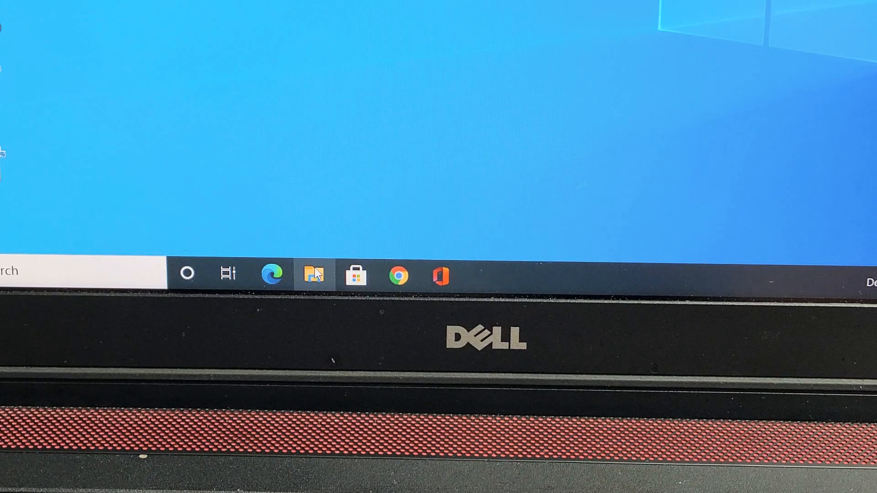
Launch File Explorer from the taskbar, showing Quick access and the Galaxy Z Flip3 5G.
click(314, 275)
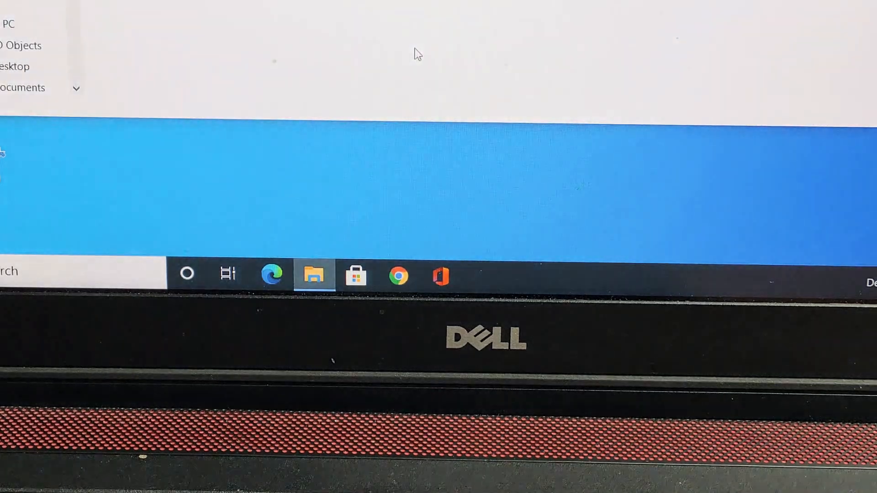
click(311, 276)
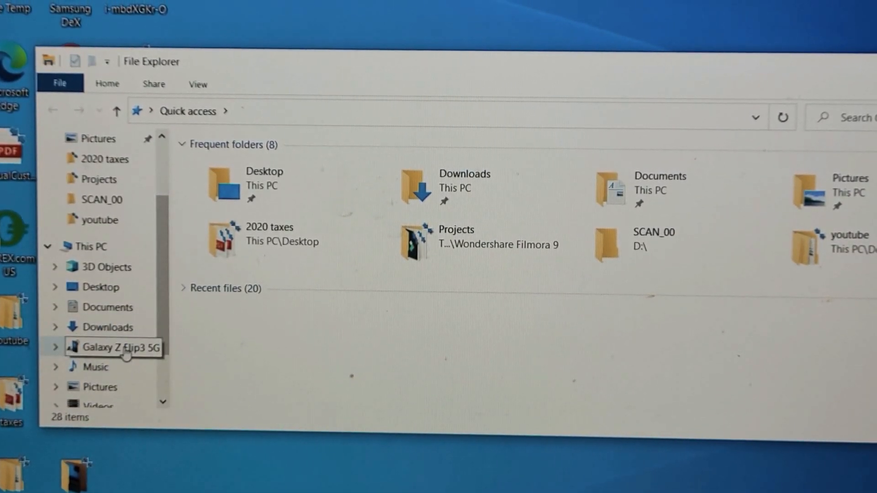
Select Galaxy Z Flip3 5G and open its Phone storage with folders like DCIM and Download.
click(118, 348)
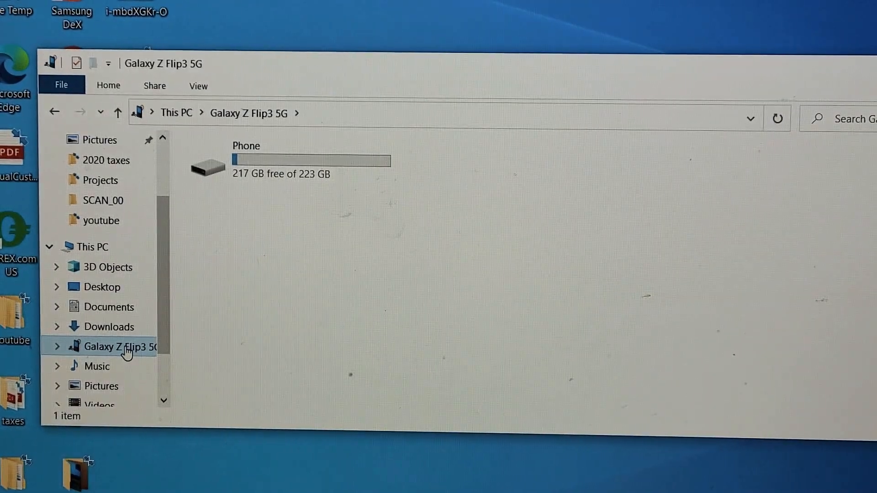
mouse_move(291, 231)
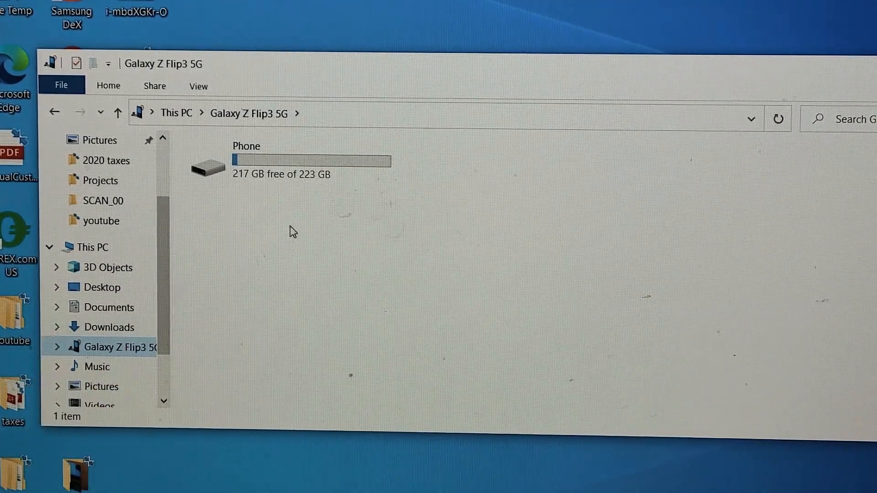
mouse_move(285, 177)
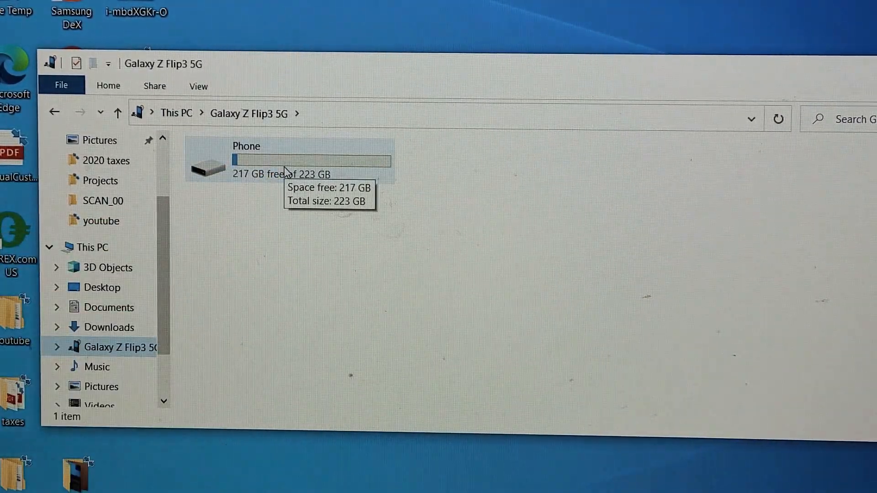
double_click(246, 157)
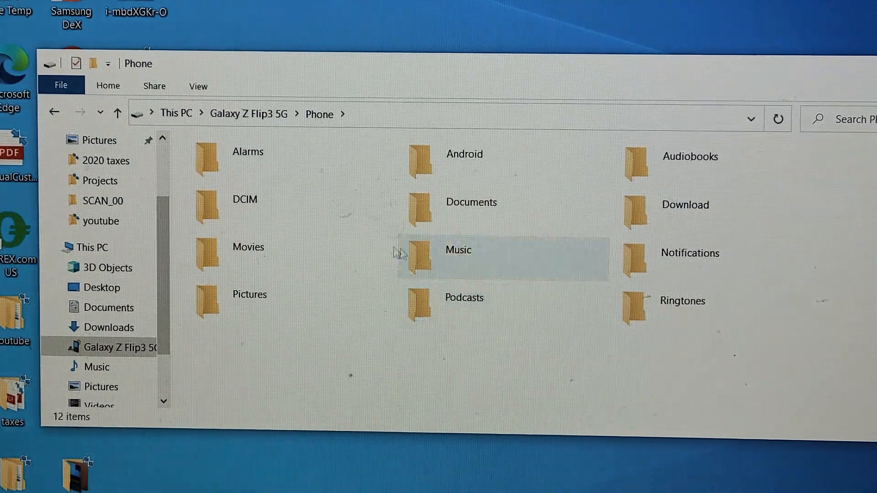
Open DCIM > Camera to list the twelve September 2021 photos and videos.
double_click(206, 206)
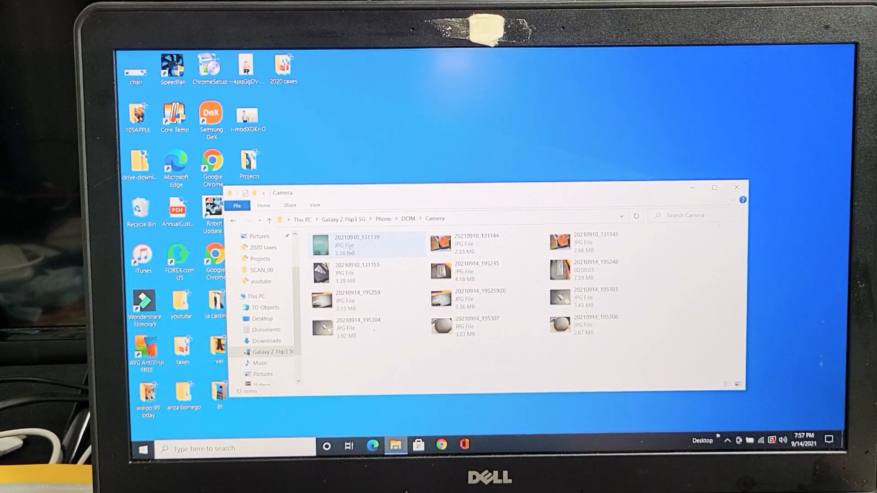
Copy the twelve Camera files into a new desktop folder 'flip3', verify, then close it.
click(356, 242)
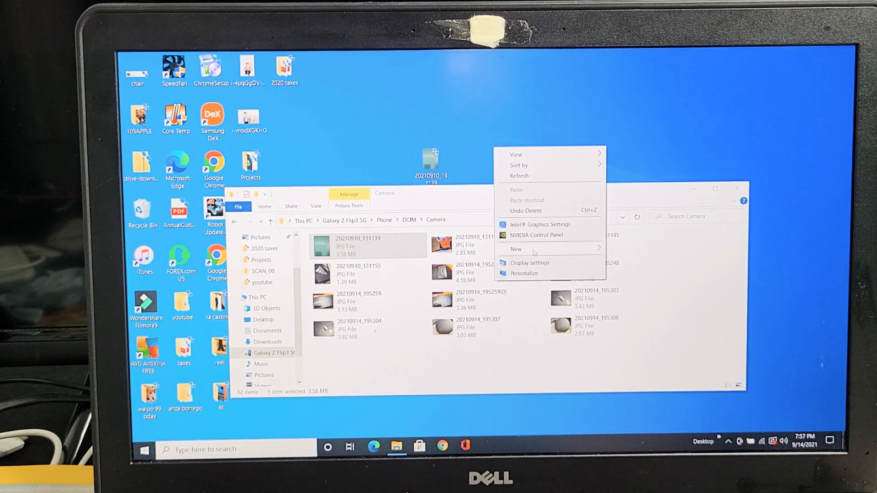
click(516, 249)
text(flip3)
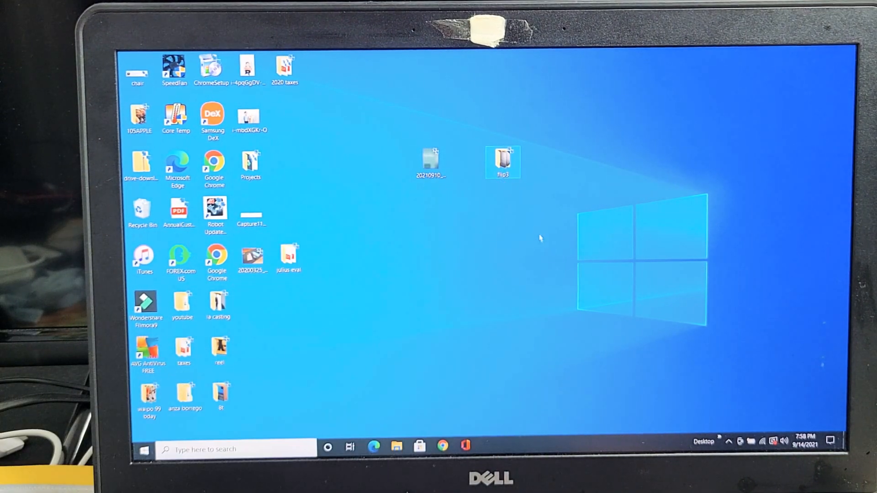
double_click(505, 161)
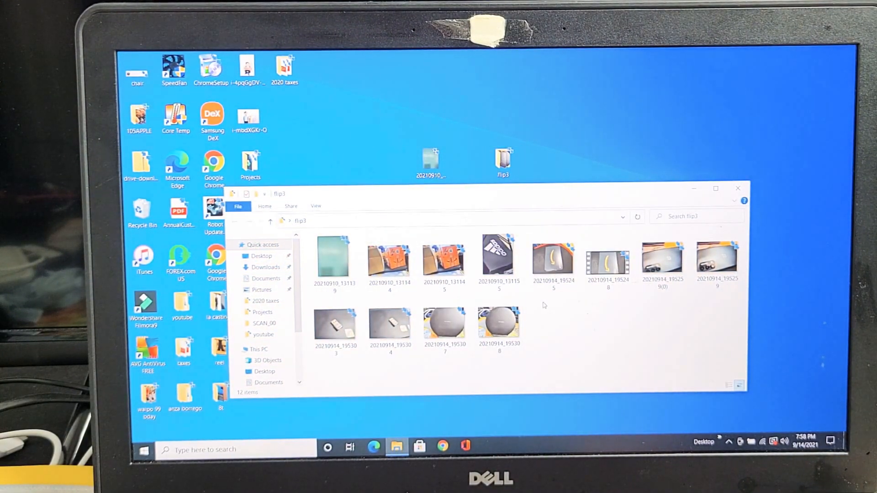
click(737, 189)
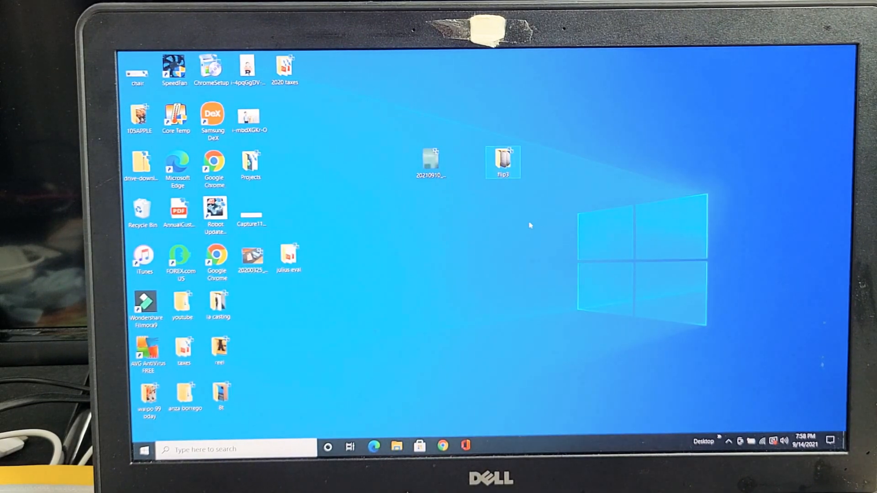